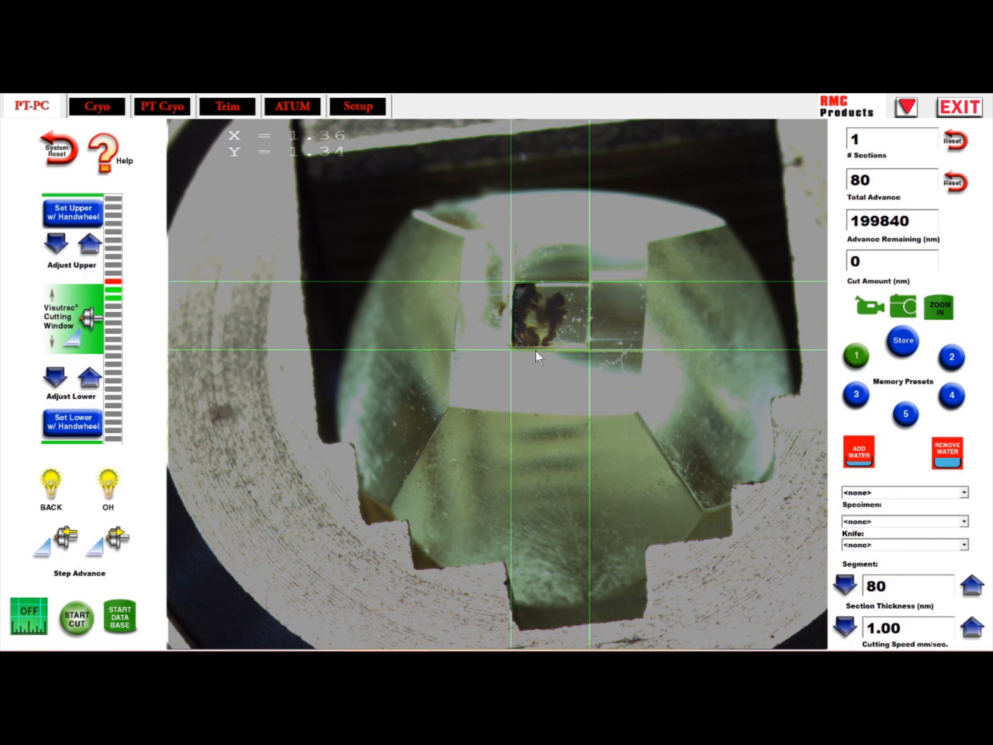
mouse_move(868, 279)
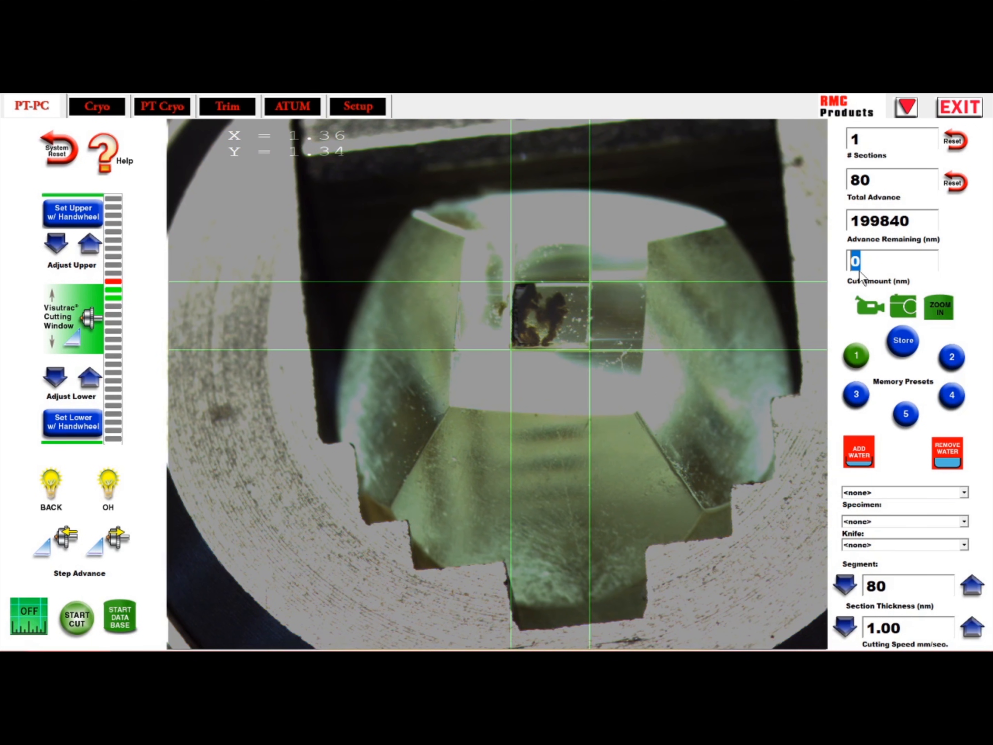
- Enter a 500 nm cut amount and move on to the Trim screen
text(500)
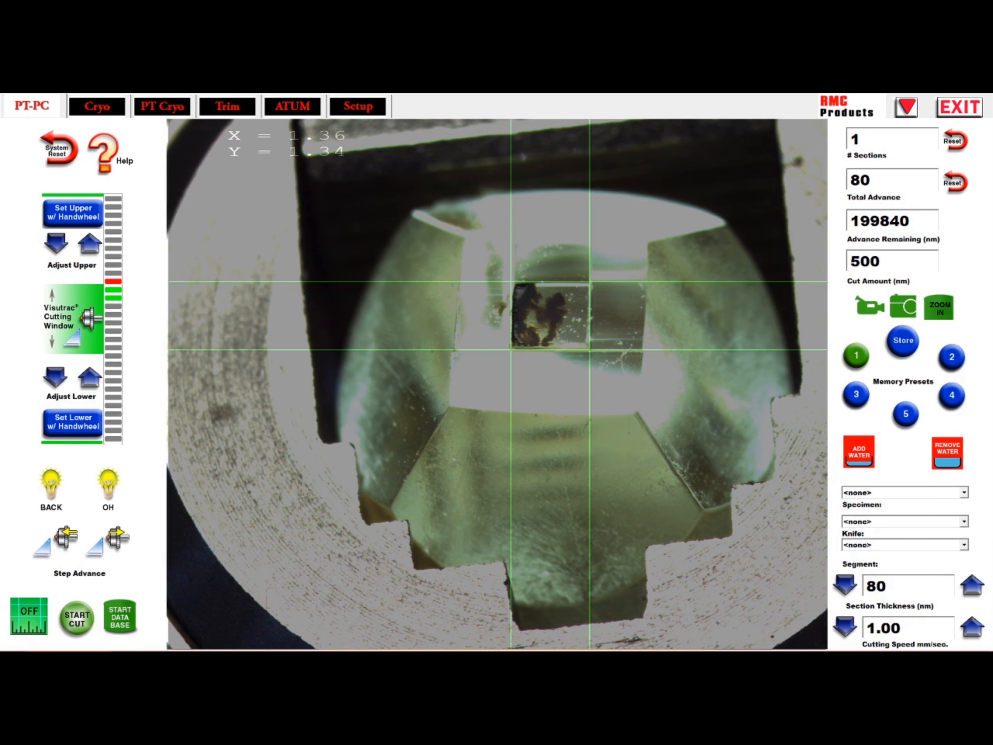
mouse_move(212, 546)
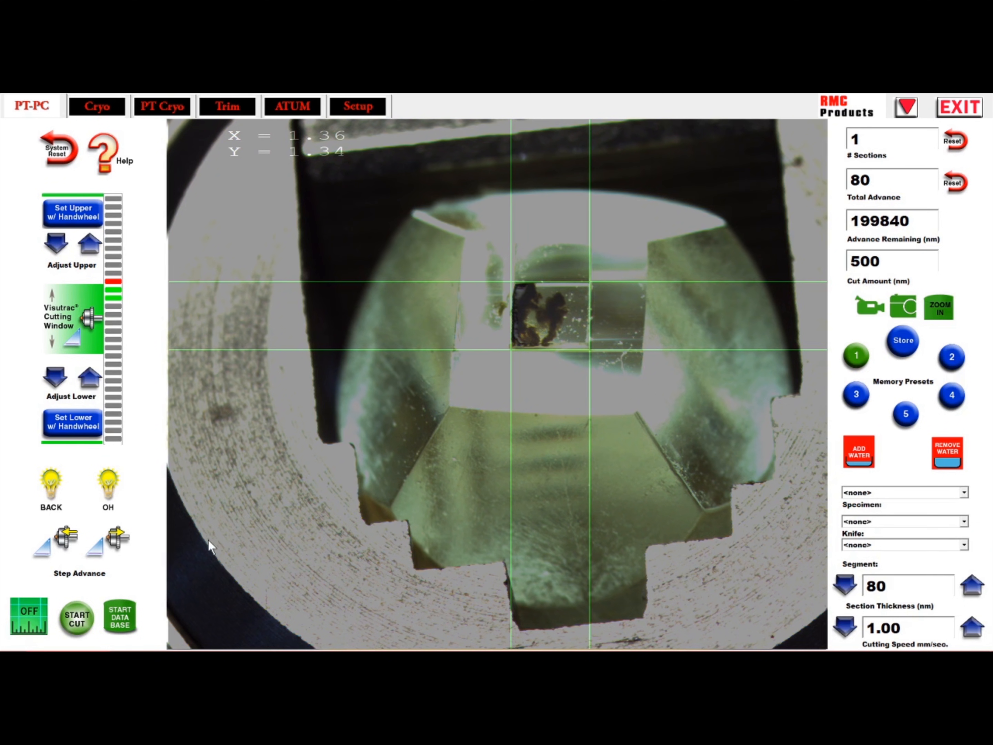
click(227, 105)
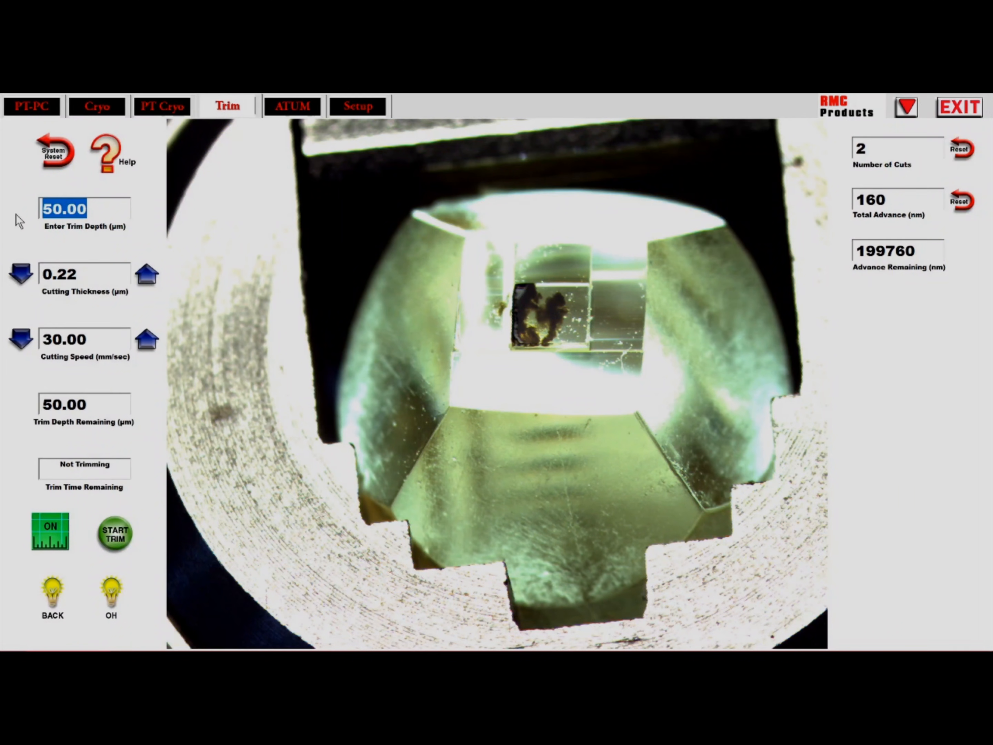
- Enter a 60.0 µm trim depth with 0.30 µm cutting thickness and 25 mm/sec speed
text(60.0)
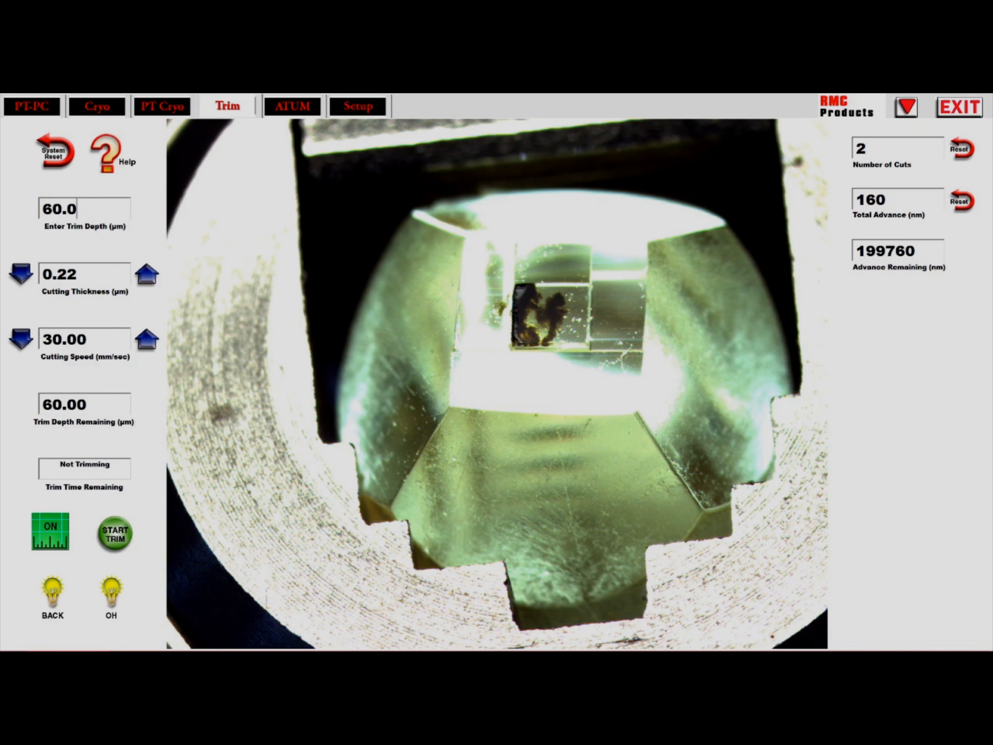
click(146, 275)
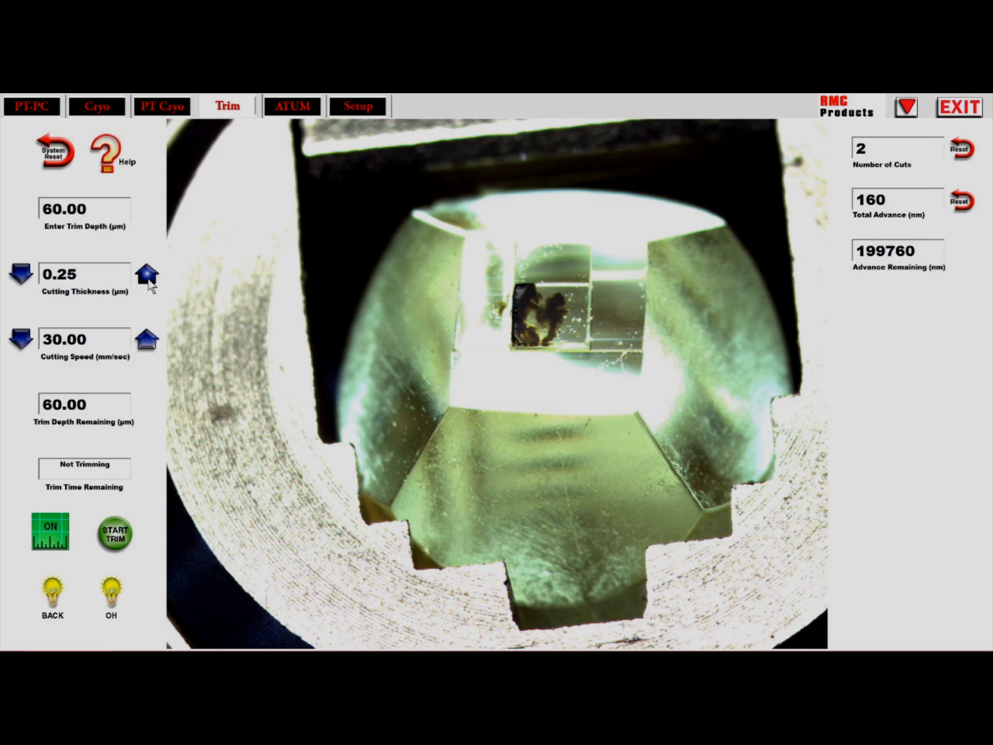
click(146, 276)
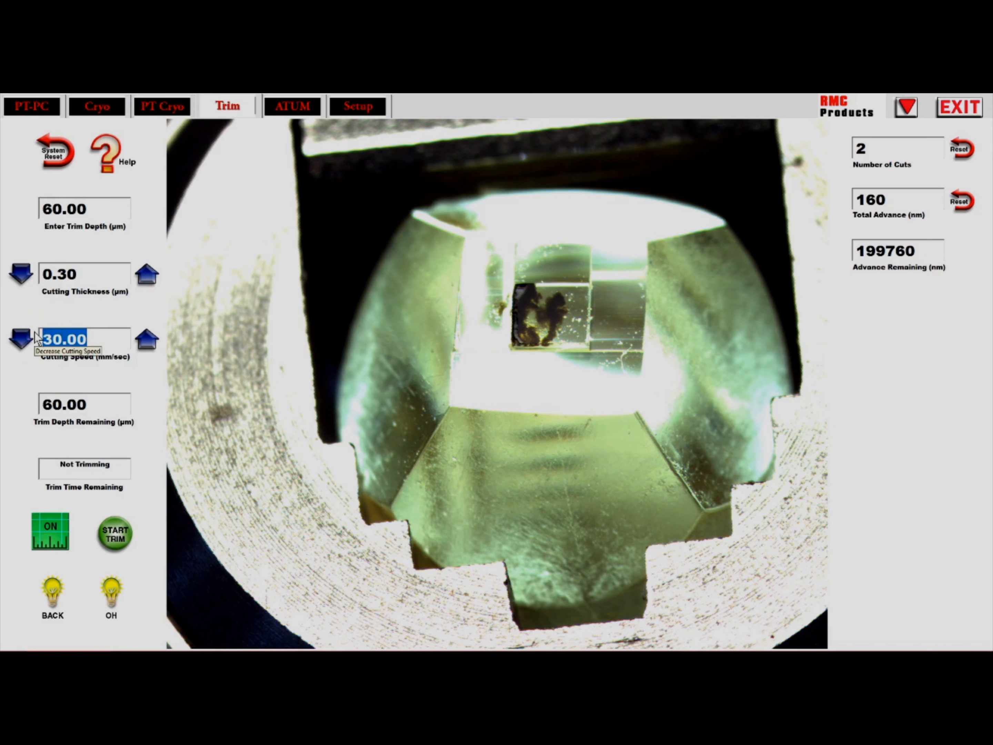
click(19, 339)
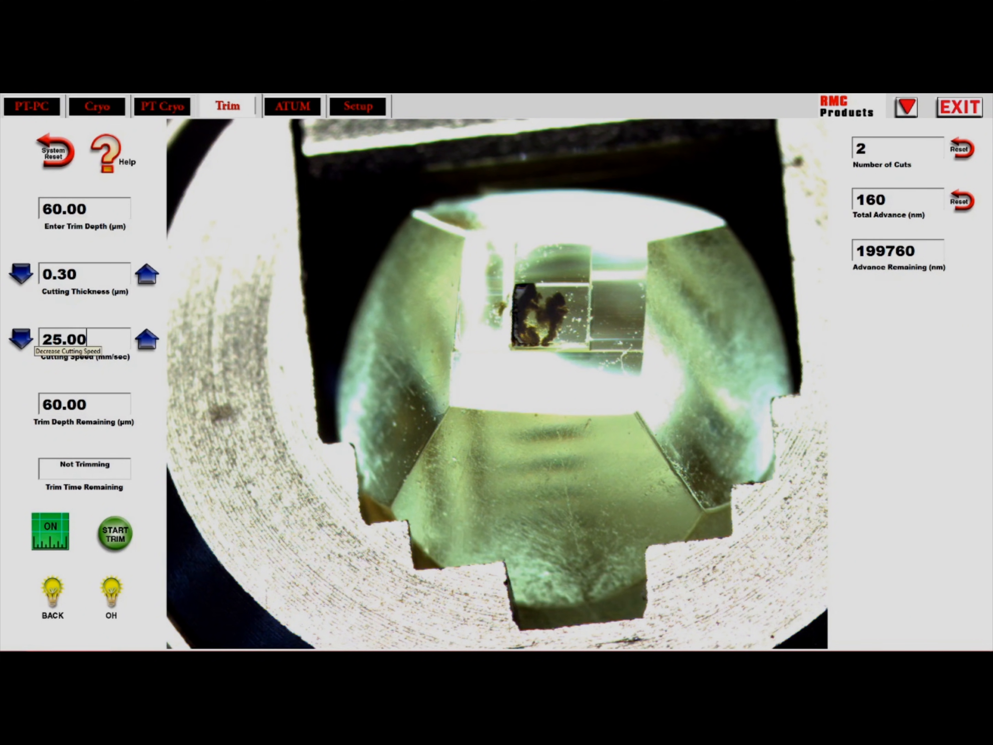
click(358, 105)
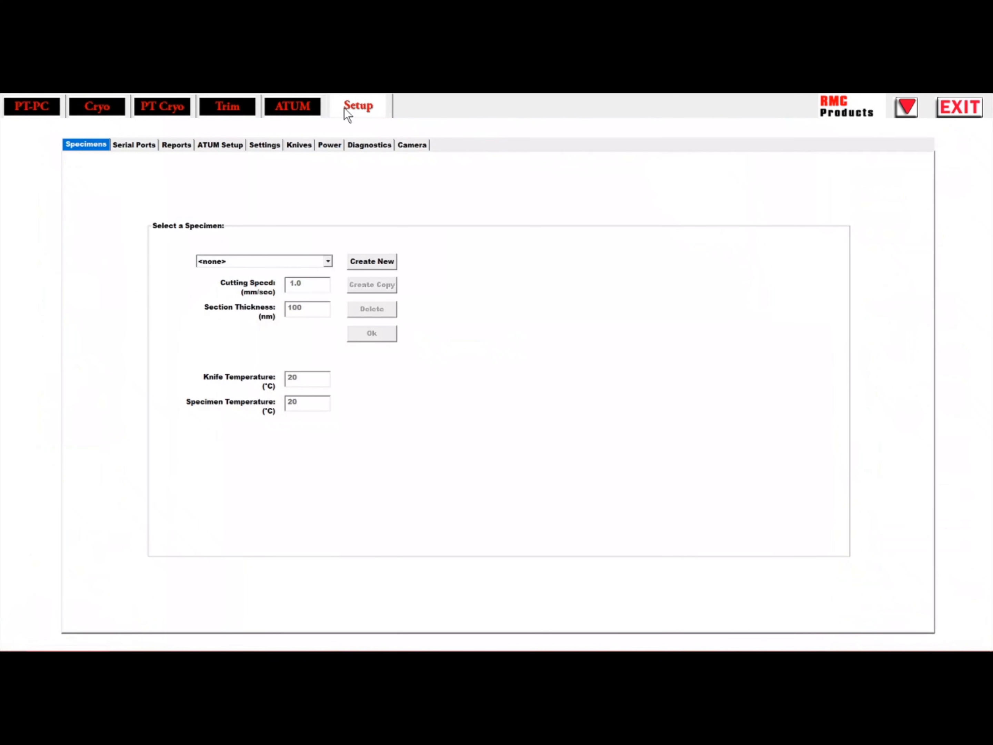
- Apply the ATUM device settings, acknowledge the Ready message and jog the top tape forward
click(220, 144)
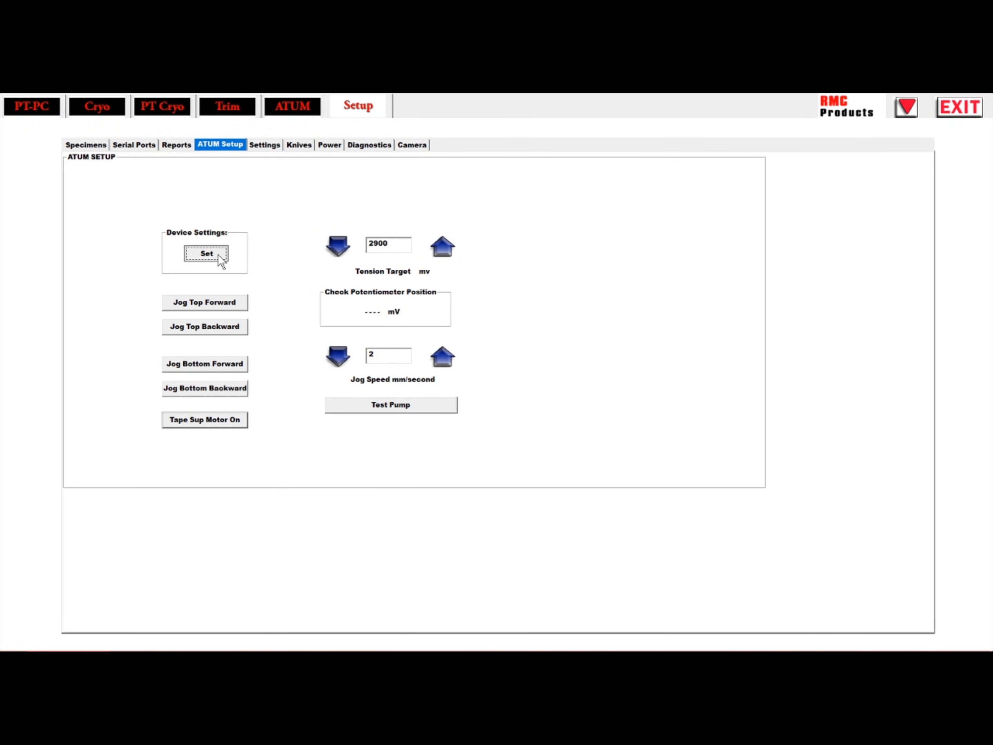
click(206, 253)
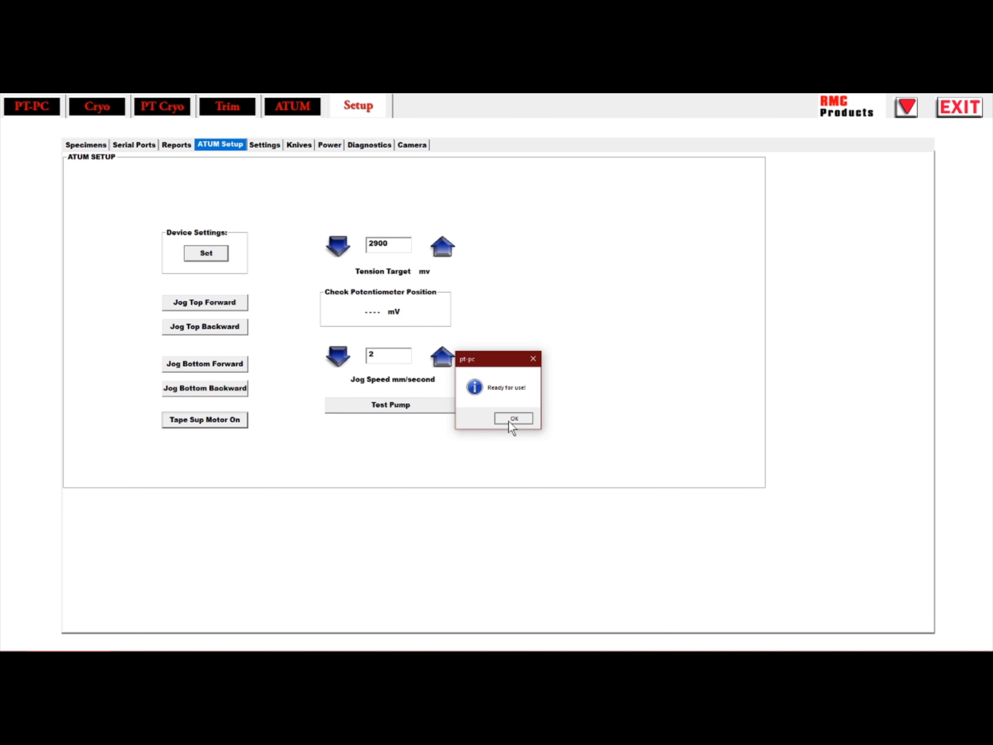
click(513, 418)
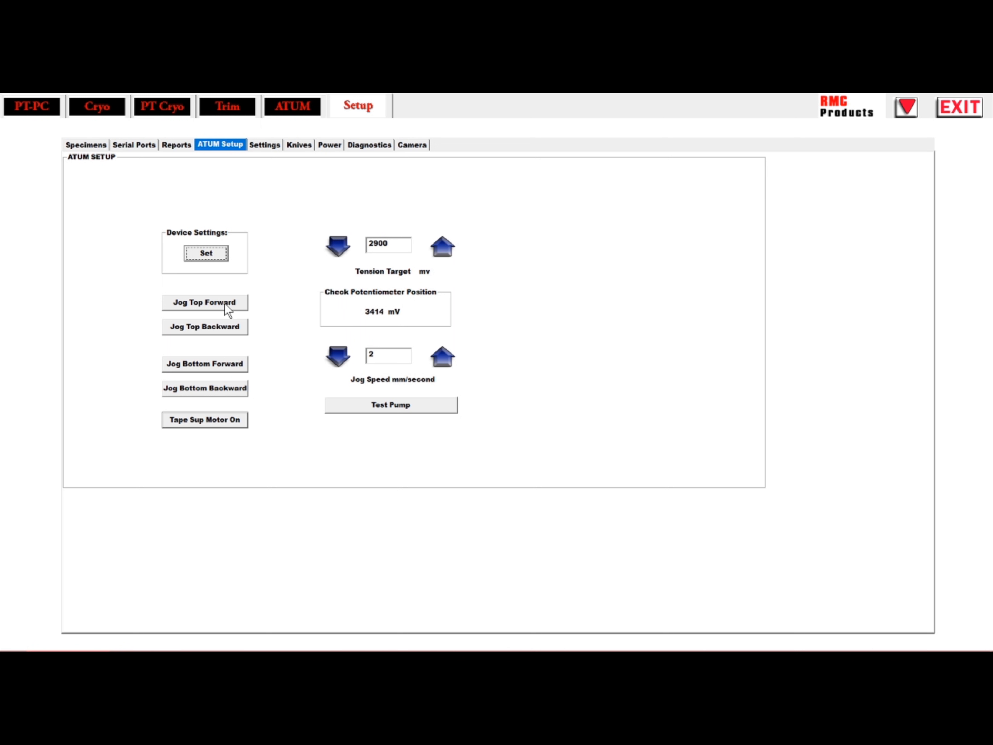
click(204, 302)
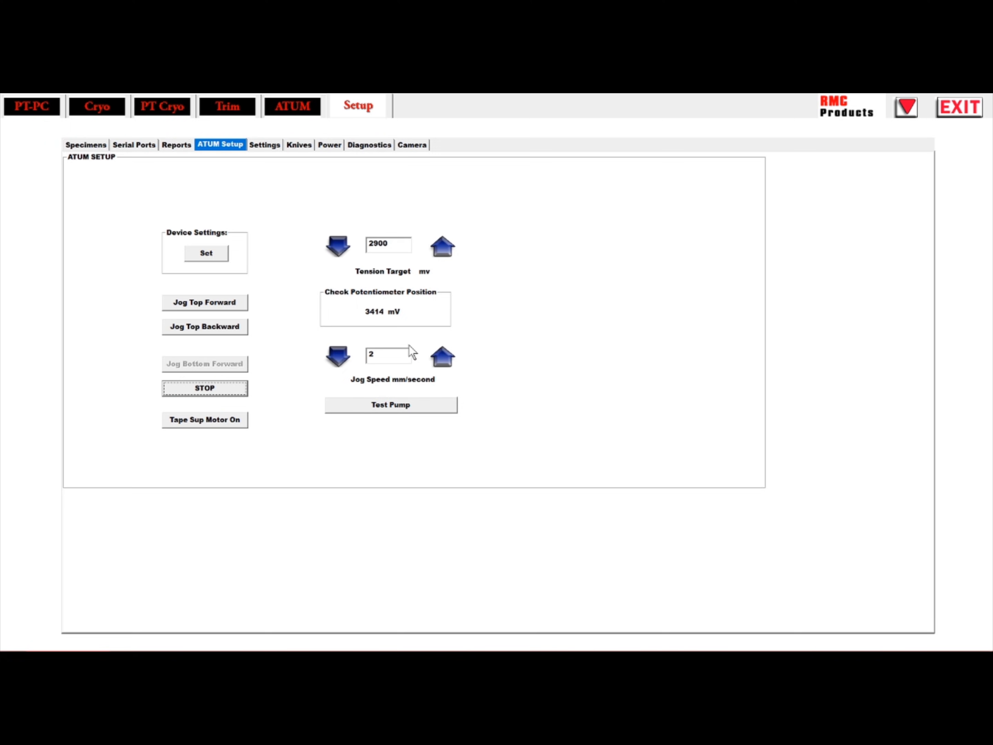
click(32, 106)
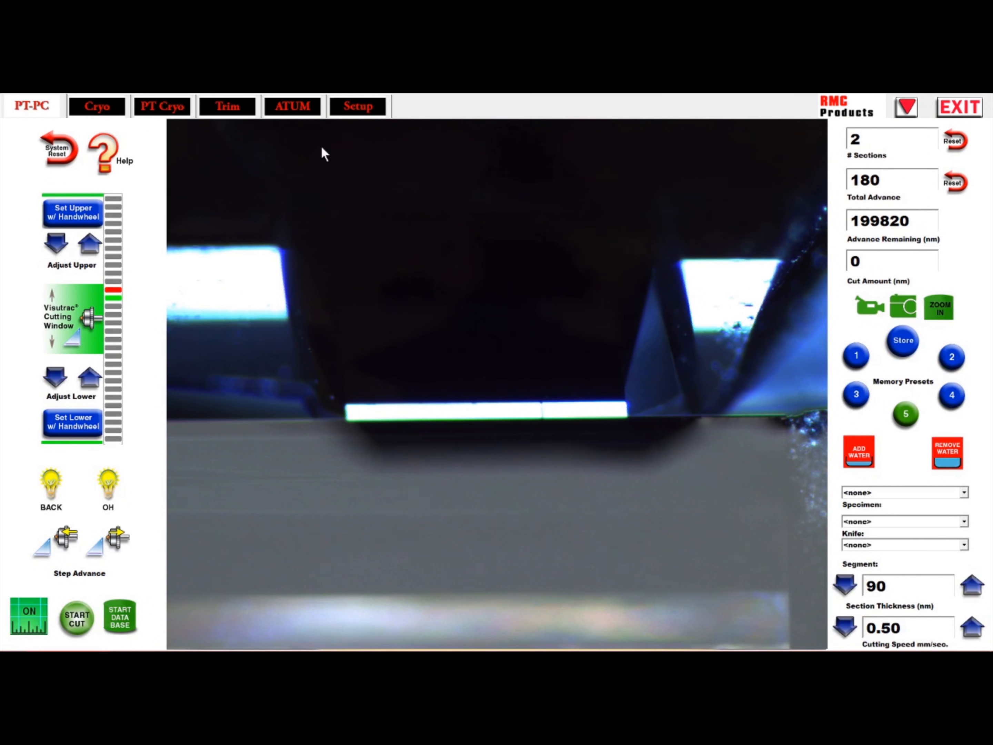
- Choose the saved Mouse Kidney specimen on the Specimens setup page
click(358, 105)
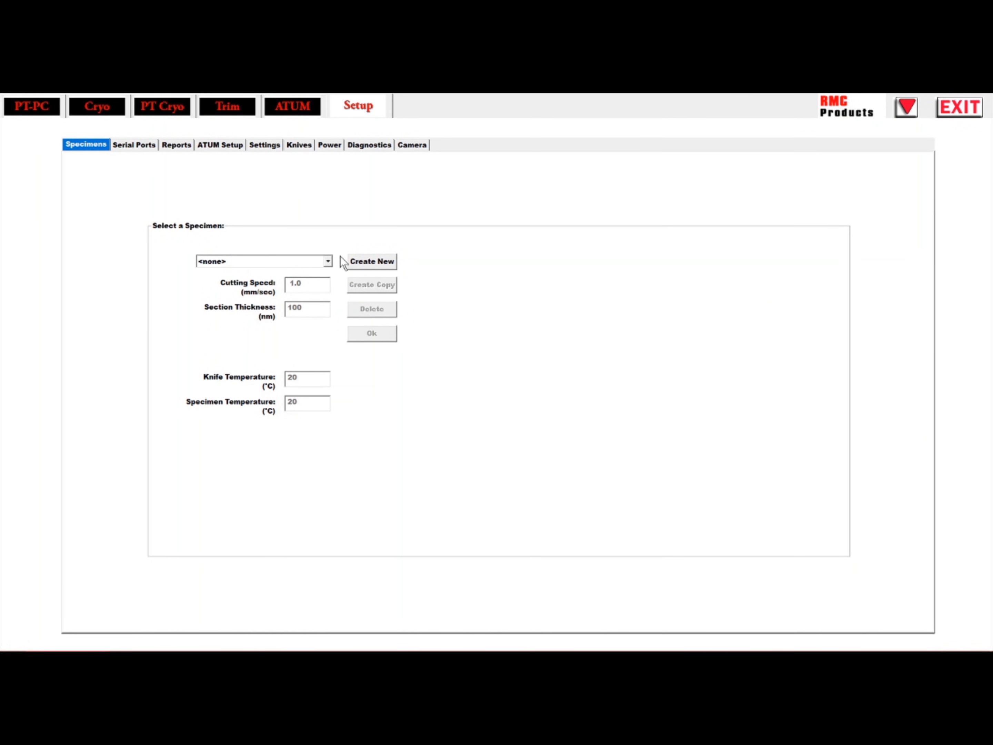
click(371, 260)
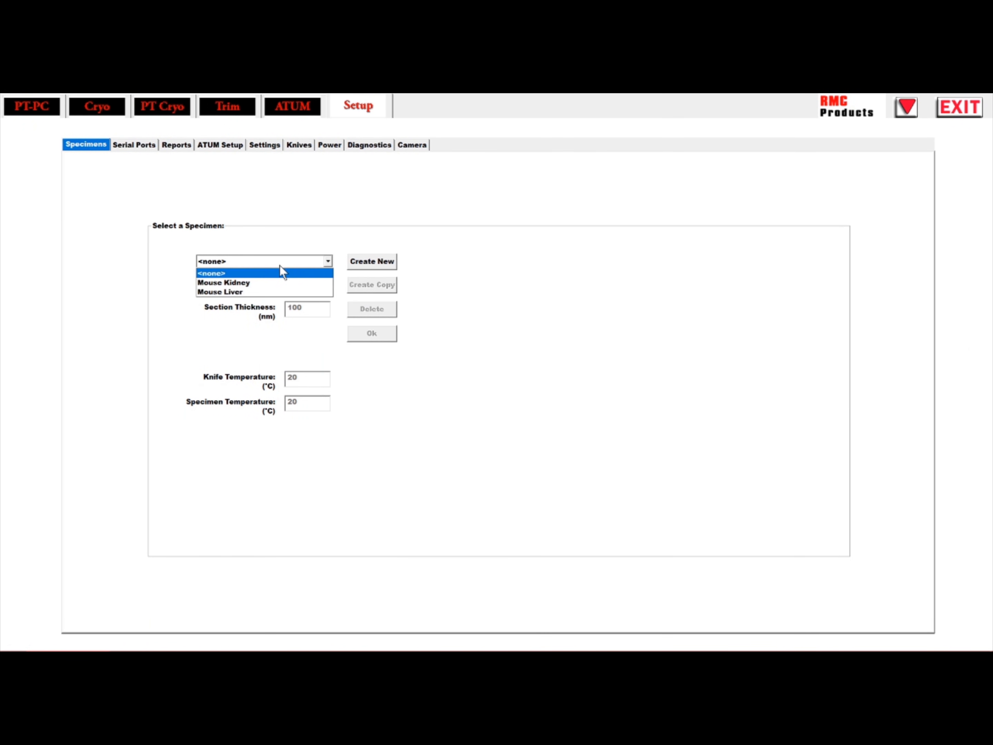
click(223, 283)
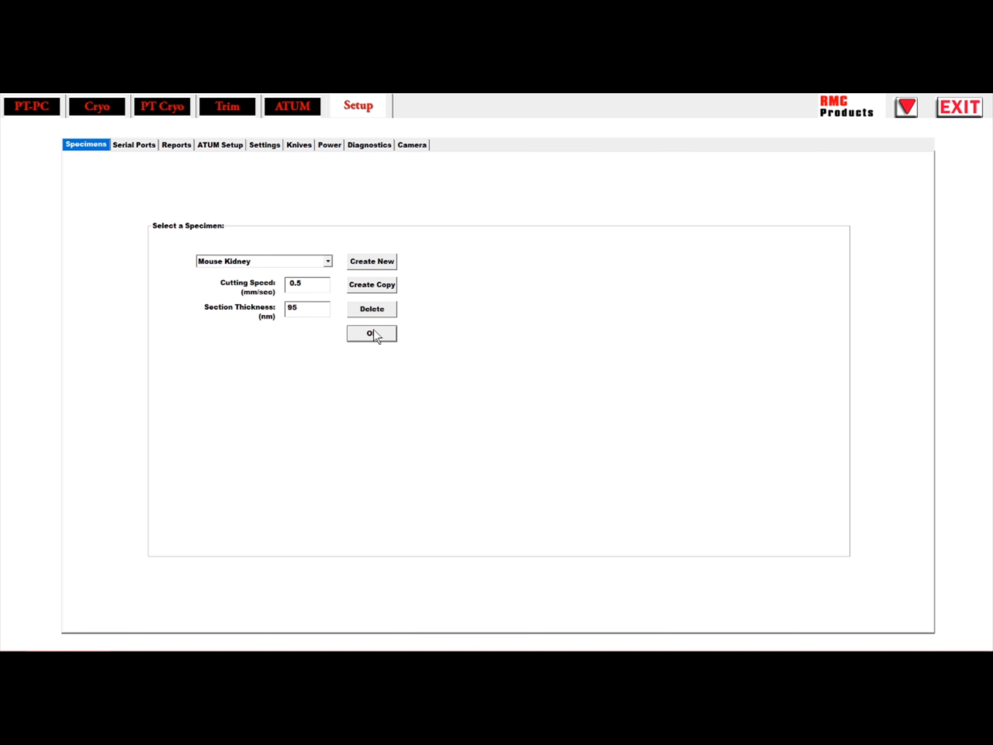
mouse_move(299, 152)
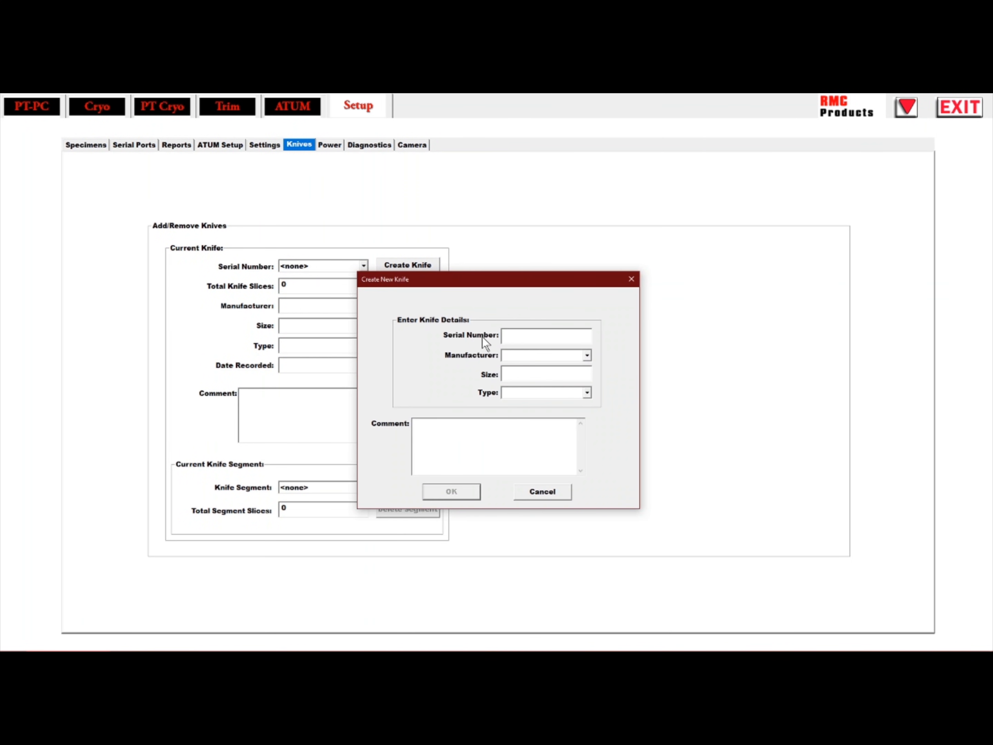
- Cancel the new knife entry and make stored knife MS17252 the current knife
click(450, 490)
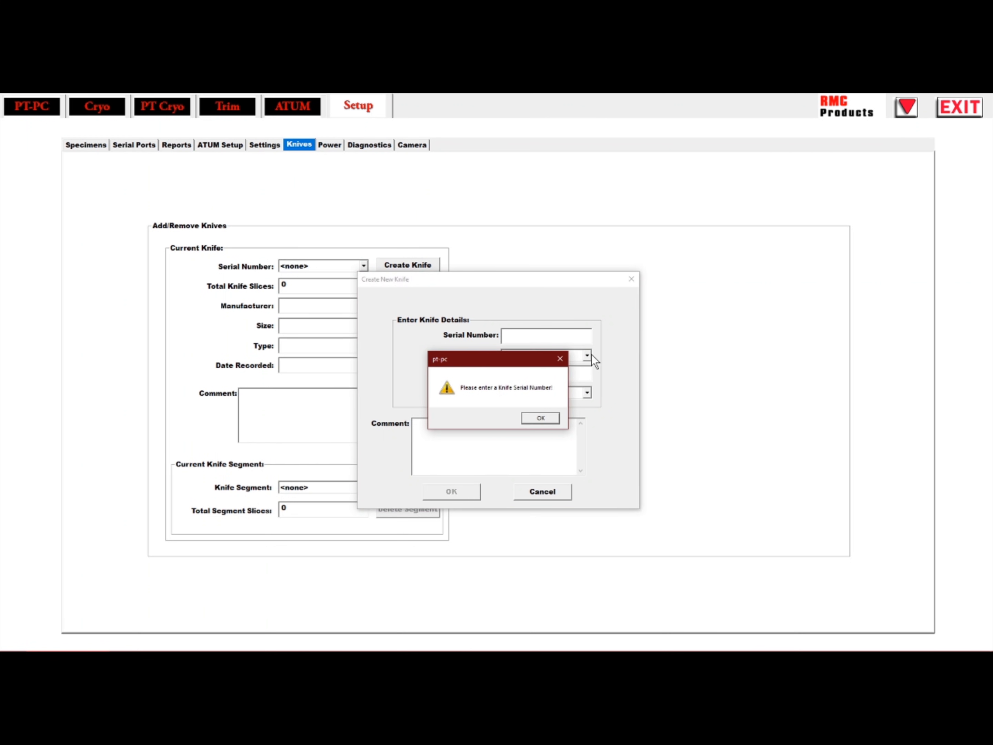
click(540, 417)
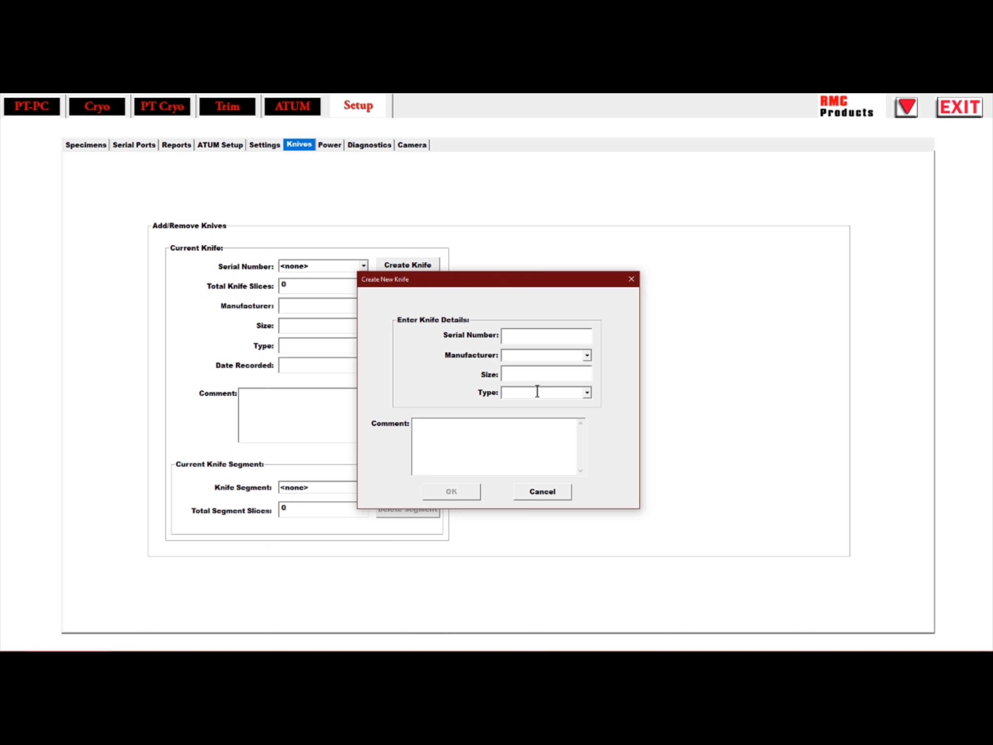
click(585, 392)
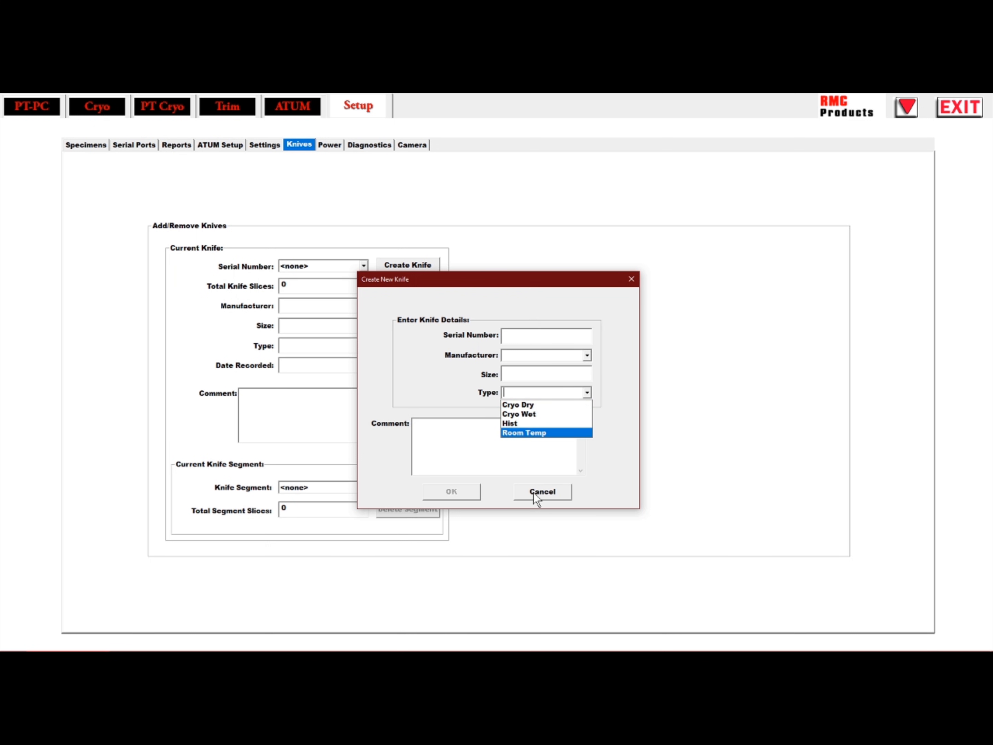
click(540, 491)
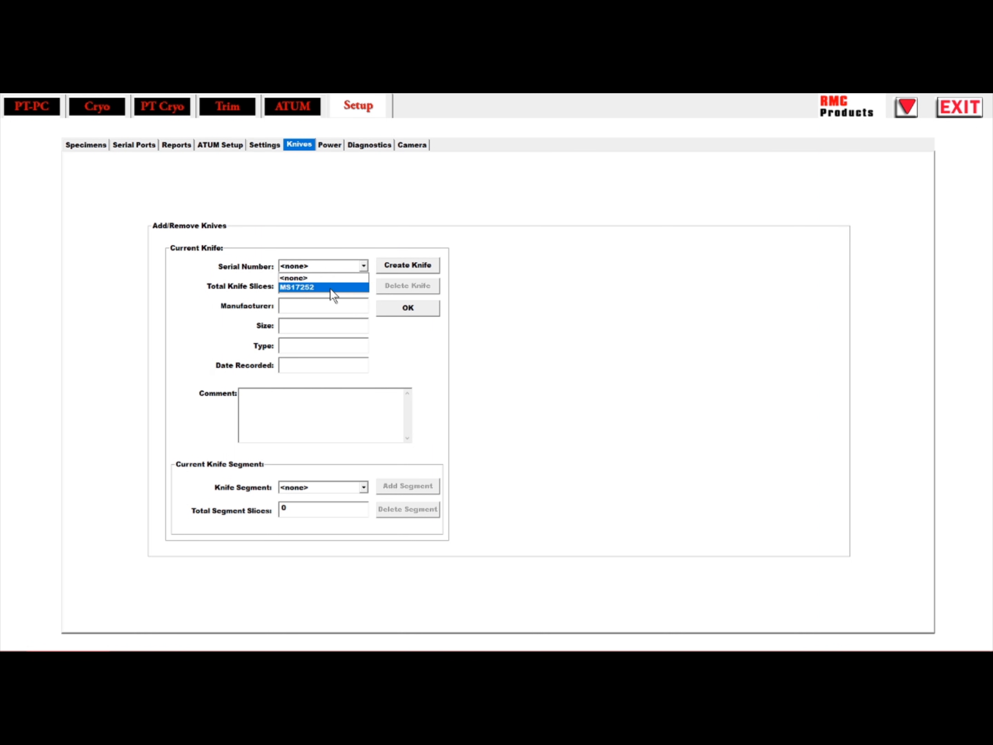
click(298, 287)
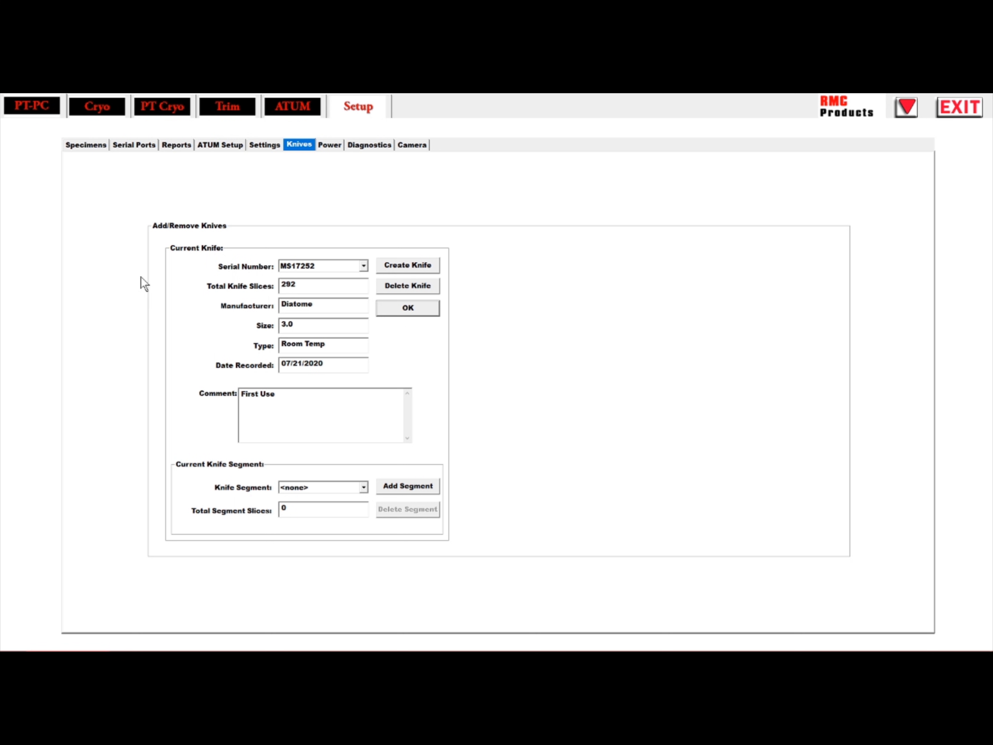
click(32, 105)
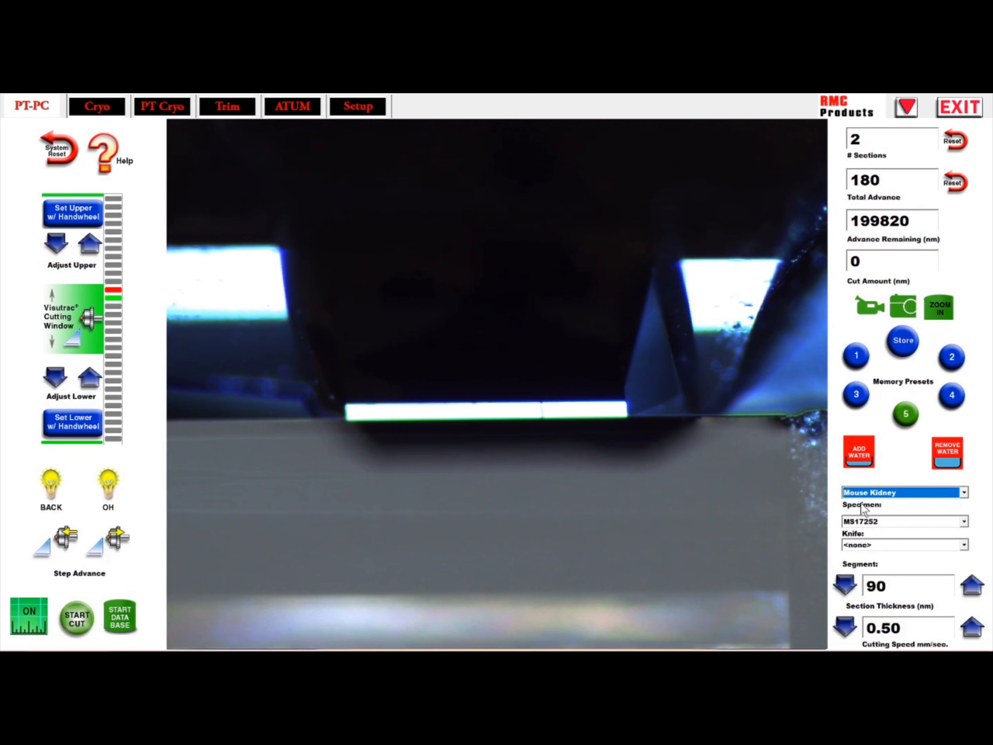
- Select knife segment 2 and begin a new database session named Localize Dt34 without a comment
click(902, 544)
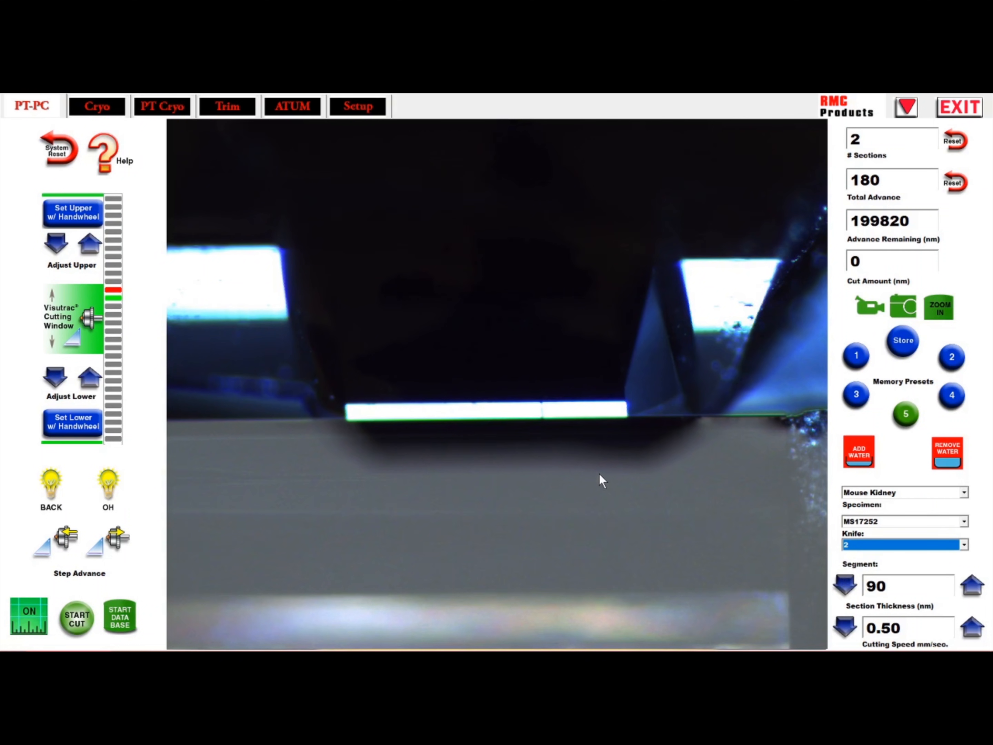
mouse_move(880, 462)
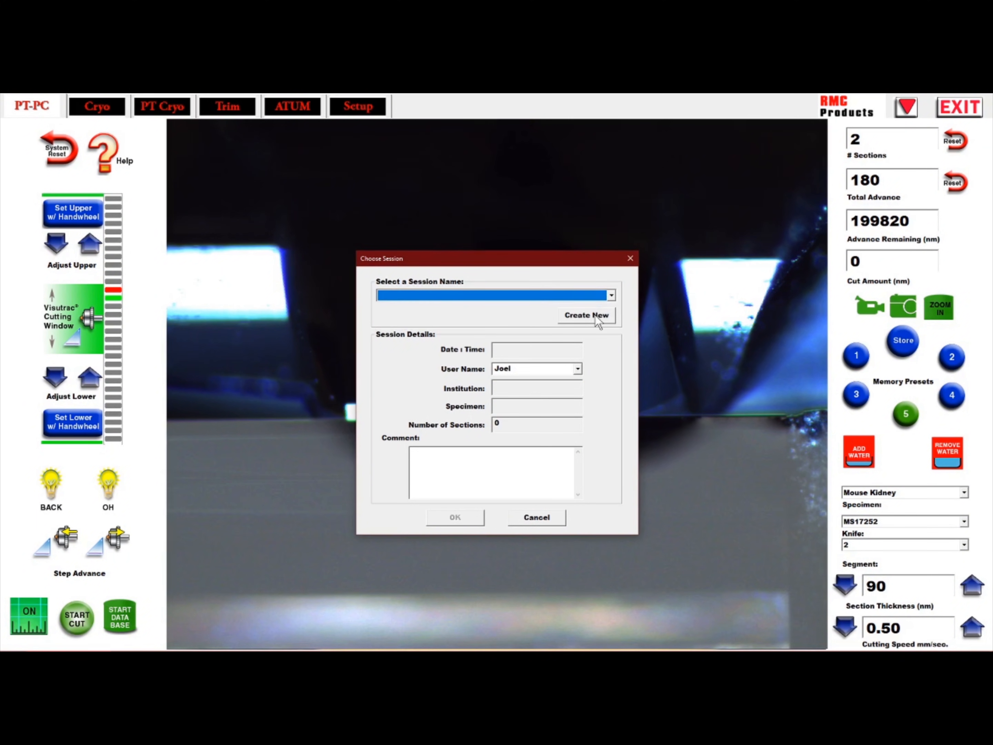
click(586, 314)
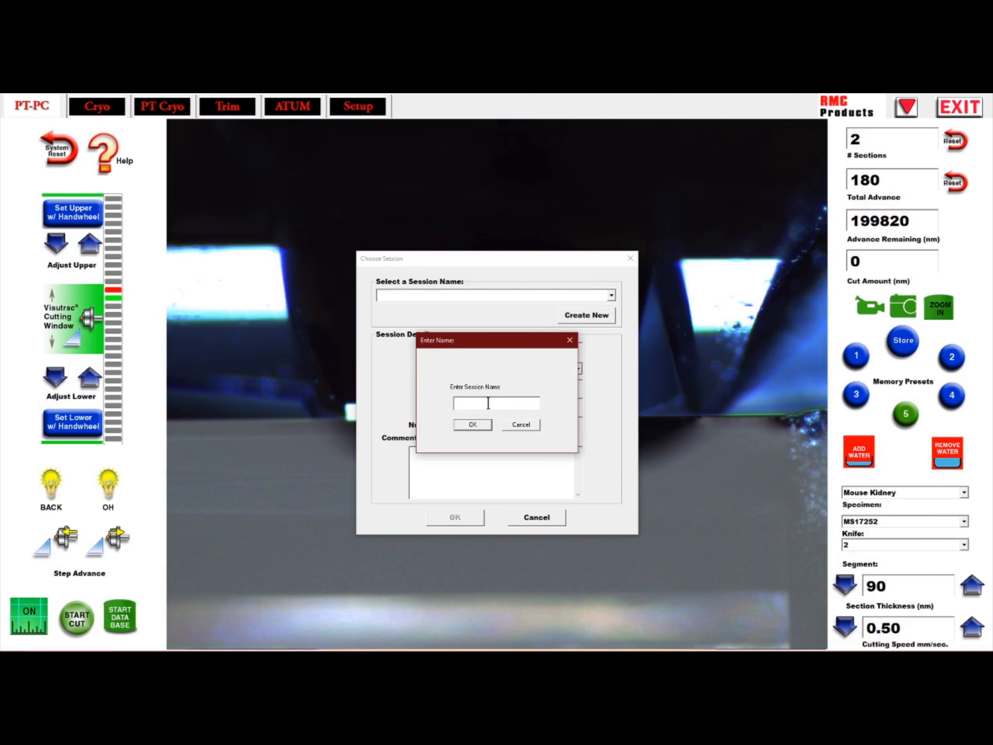
text(Localize)
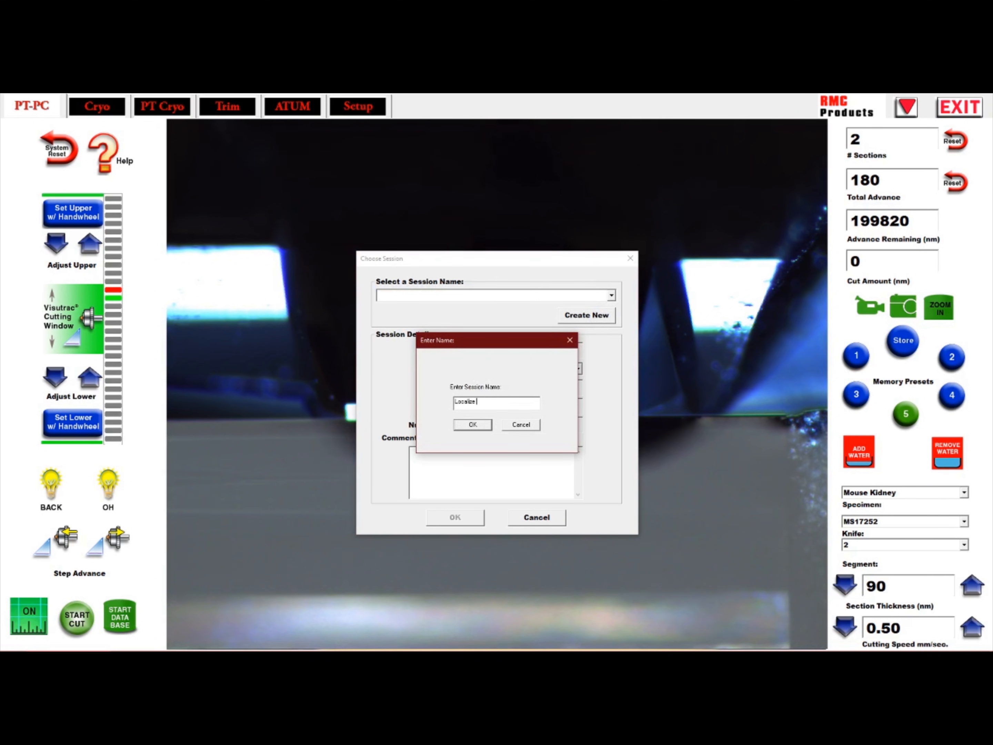
text(Di)
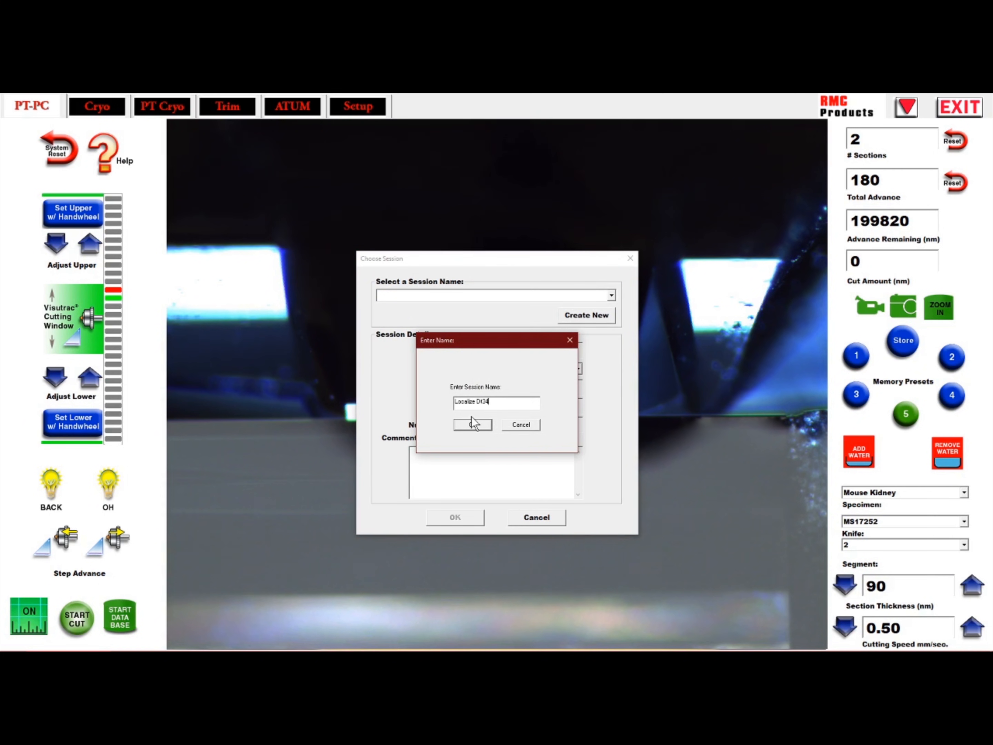
click(471, 424)
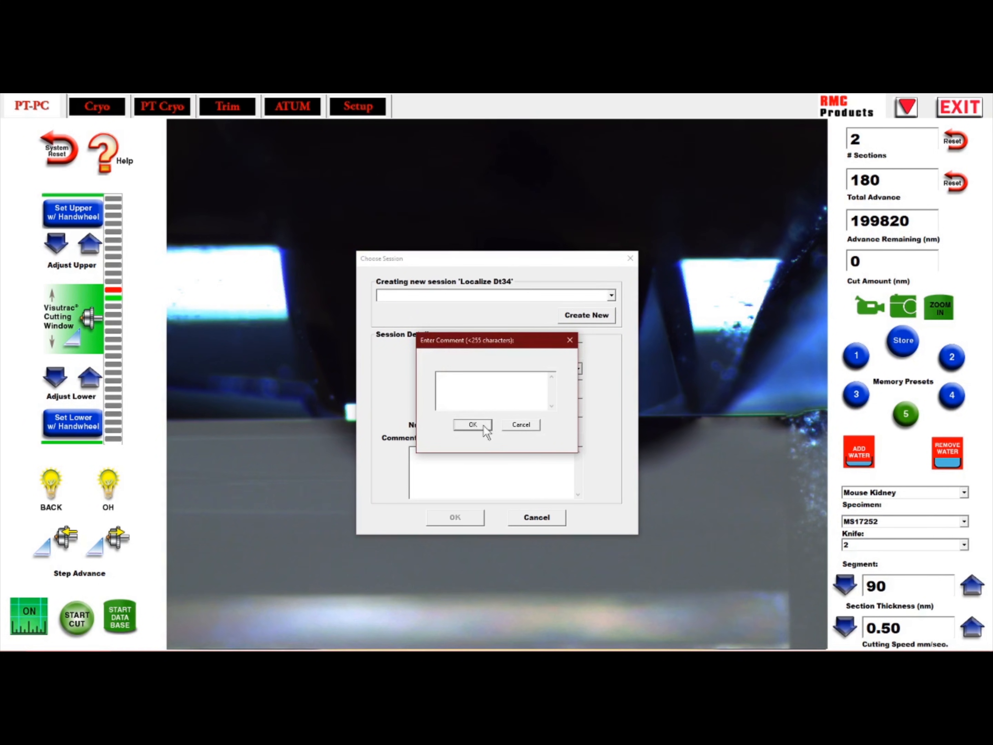
click(472, 424)
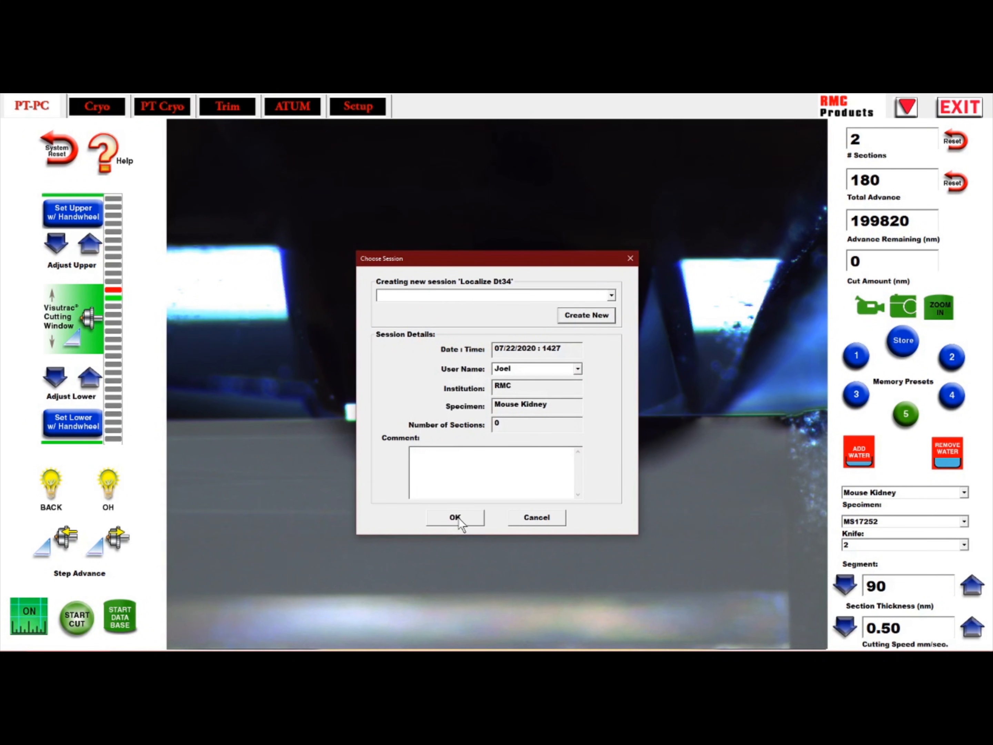
click(455, 517)
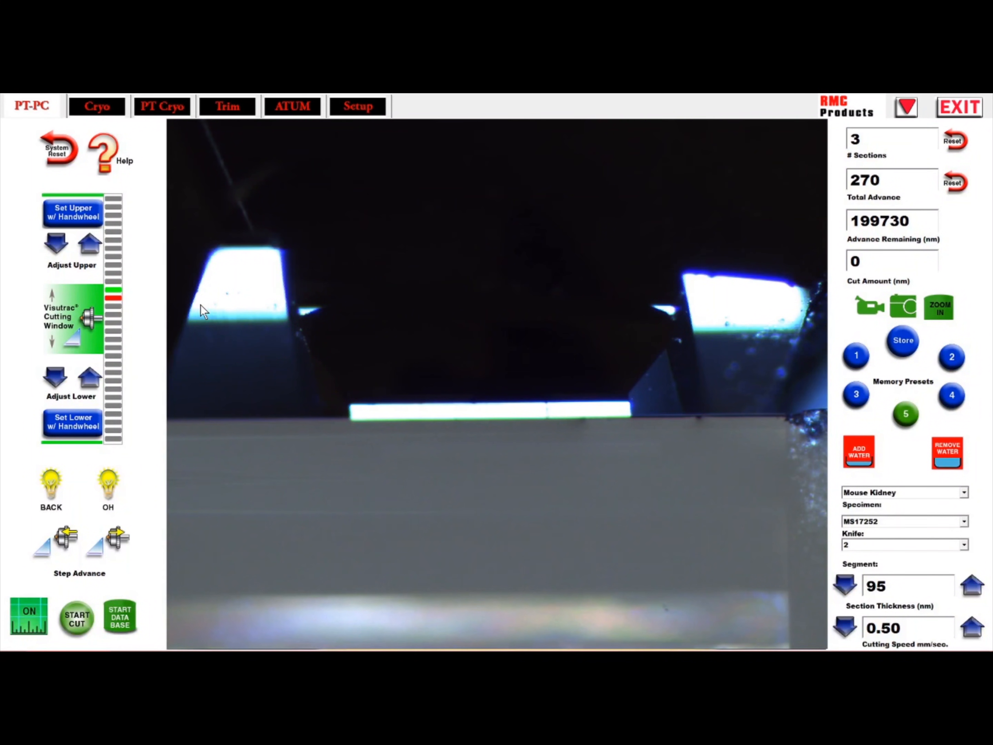
mouse_move(294, 187)
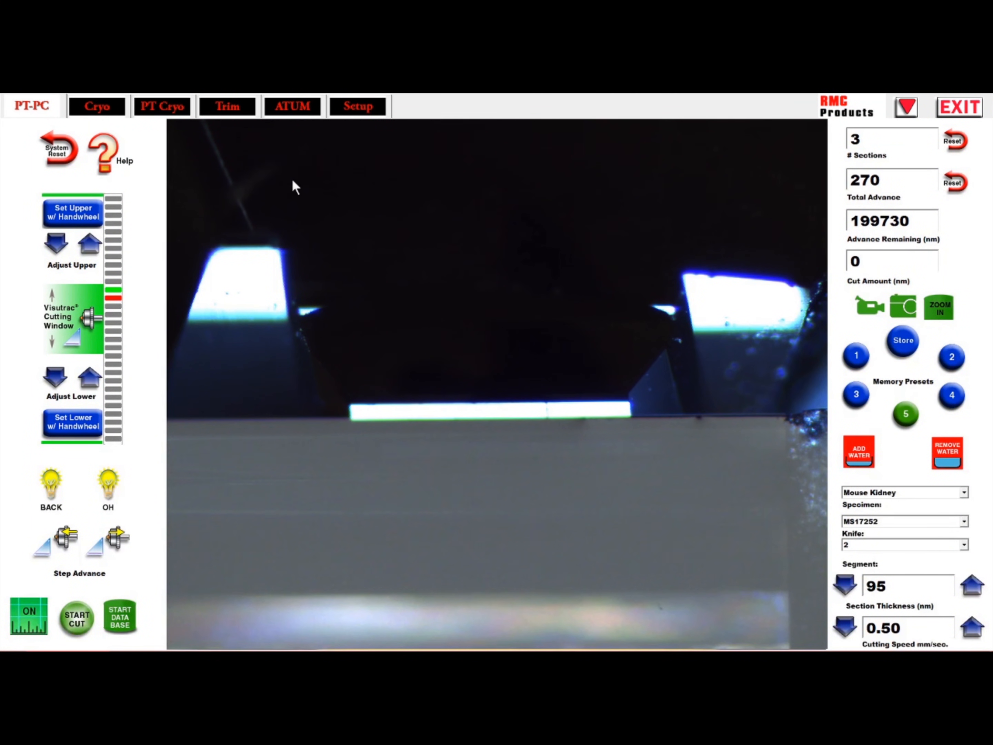
- Load the Morning Session report on the Setup Reports page
click(358, 105)
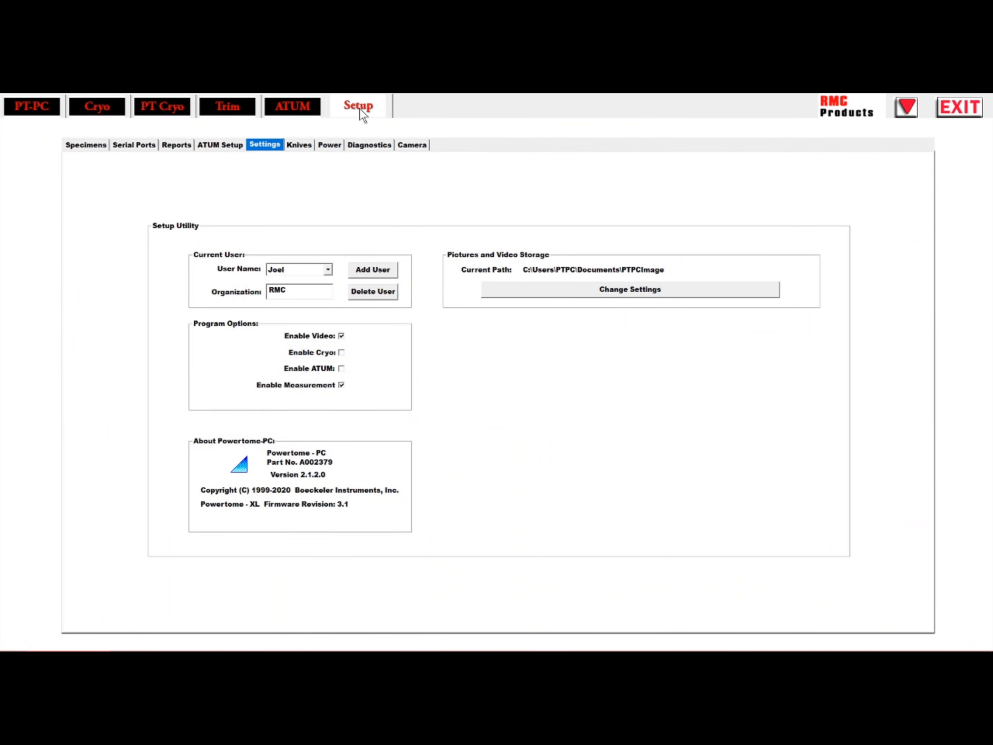
click(176, 144)
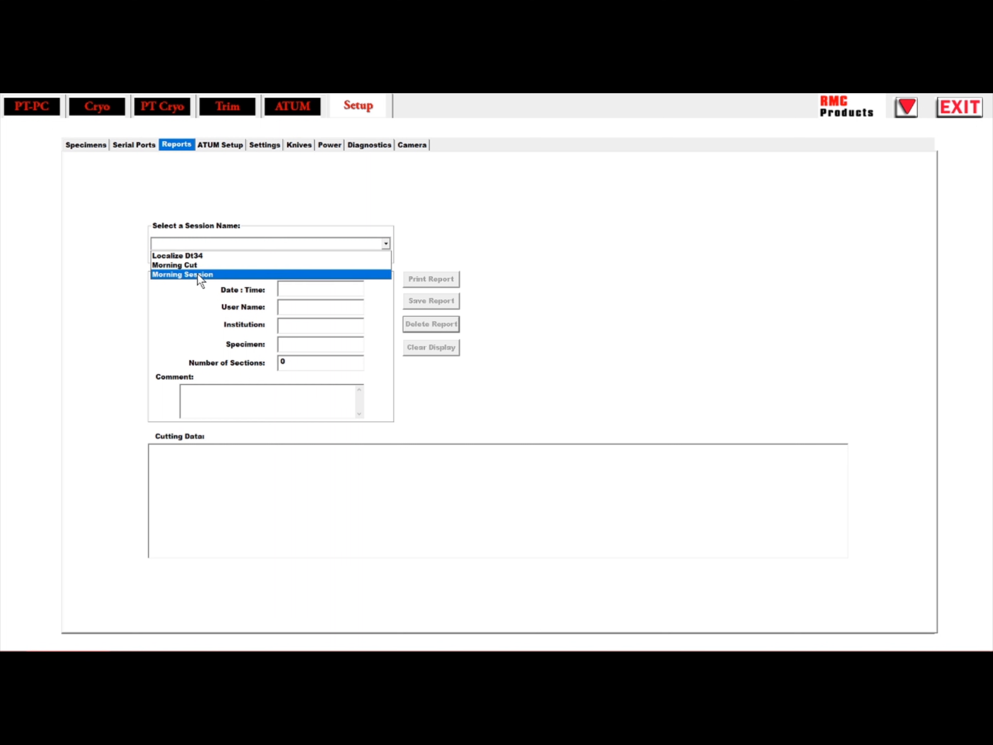
click(182, 274)
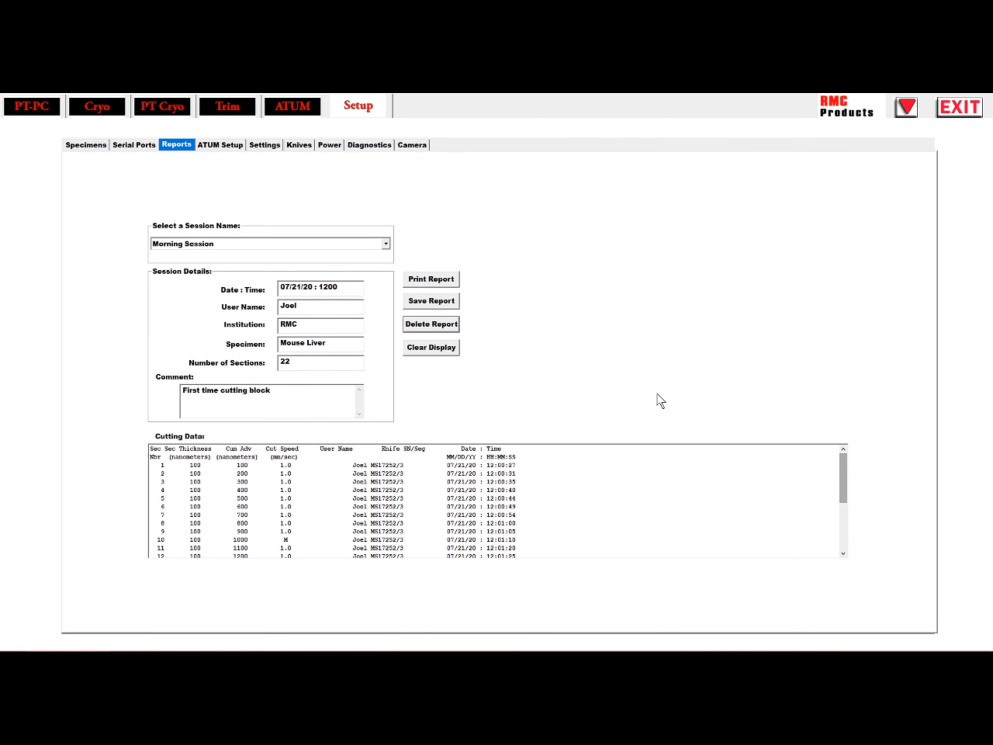
mouse_move(424, 307)
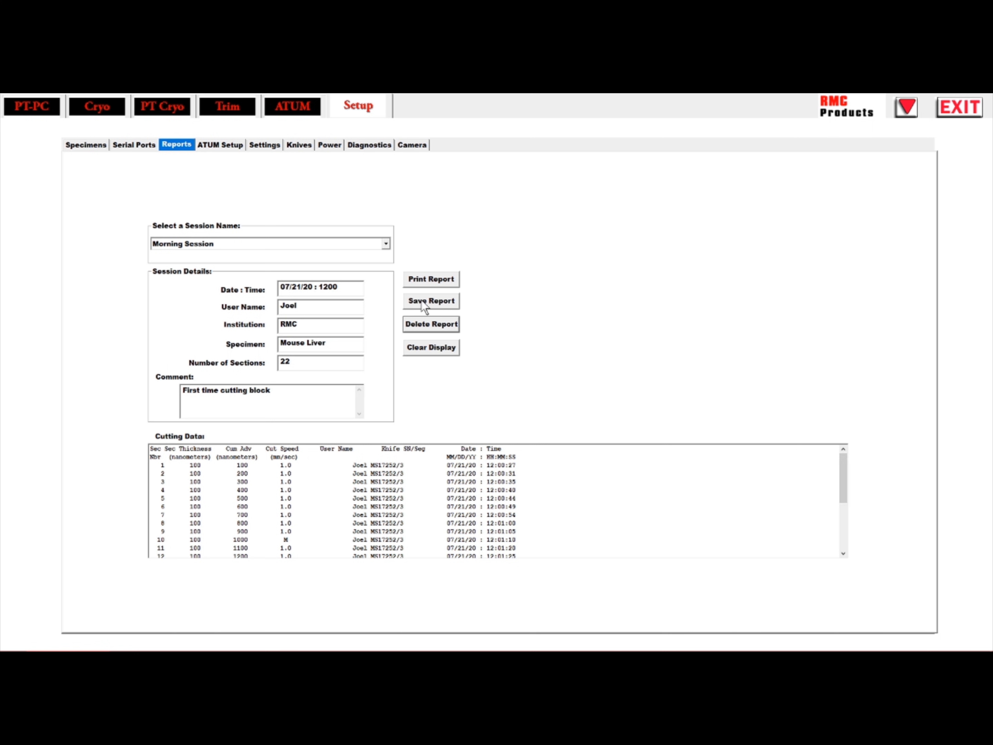
mouse_move(430, 355)
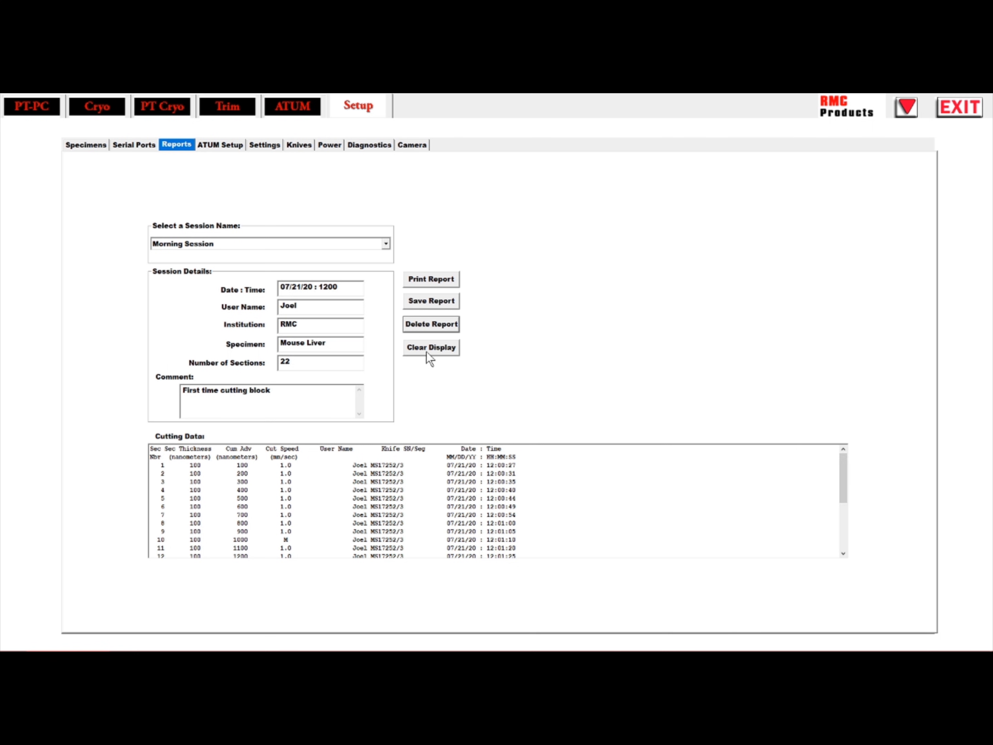